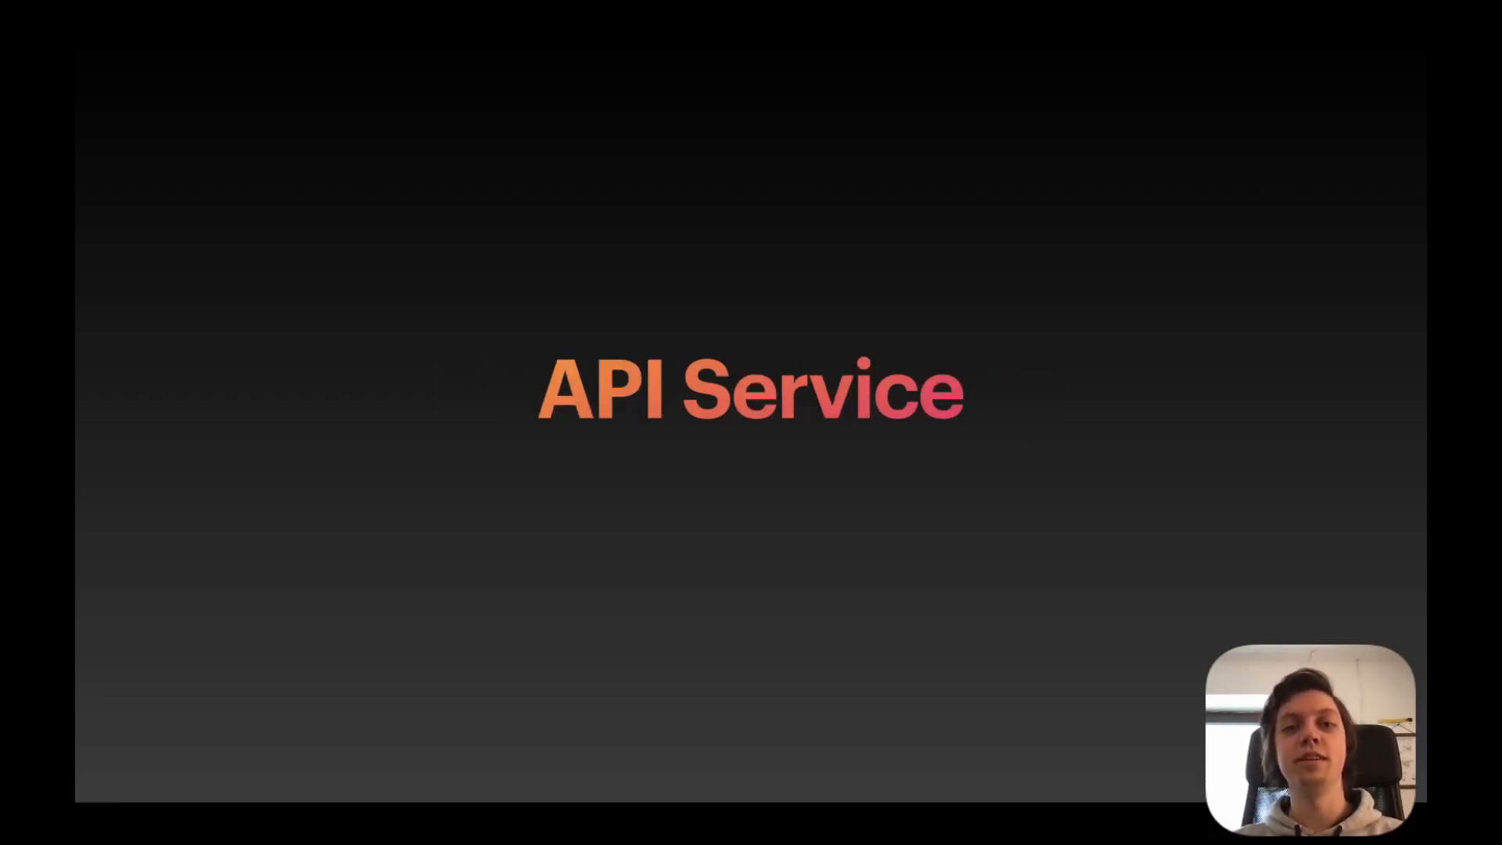
# Launch Ducky to generate the nested Swift Codable User model from the users JSON
pyautogui.press('Right')
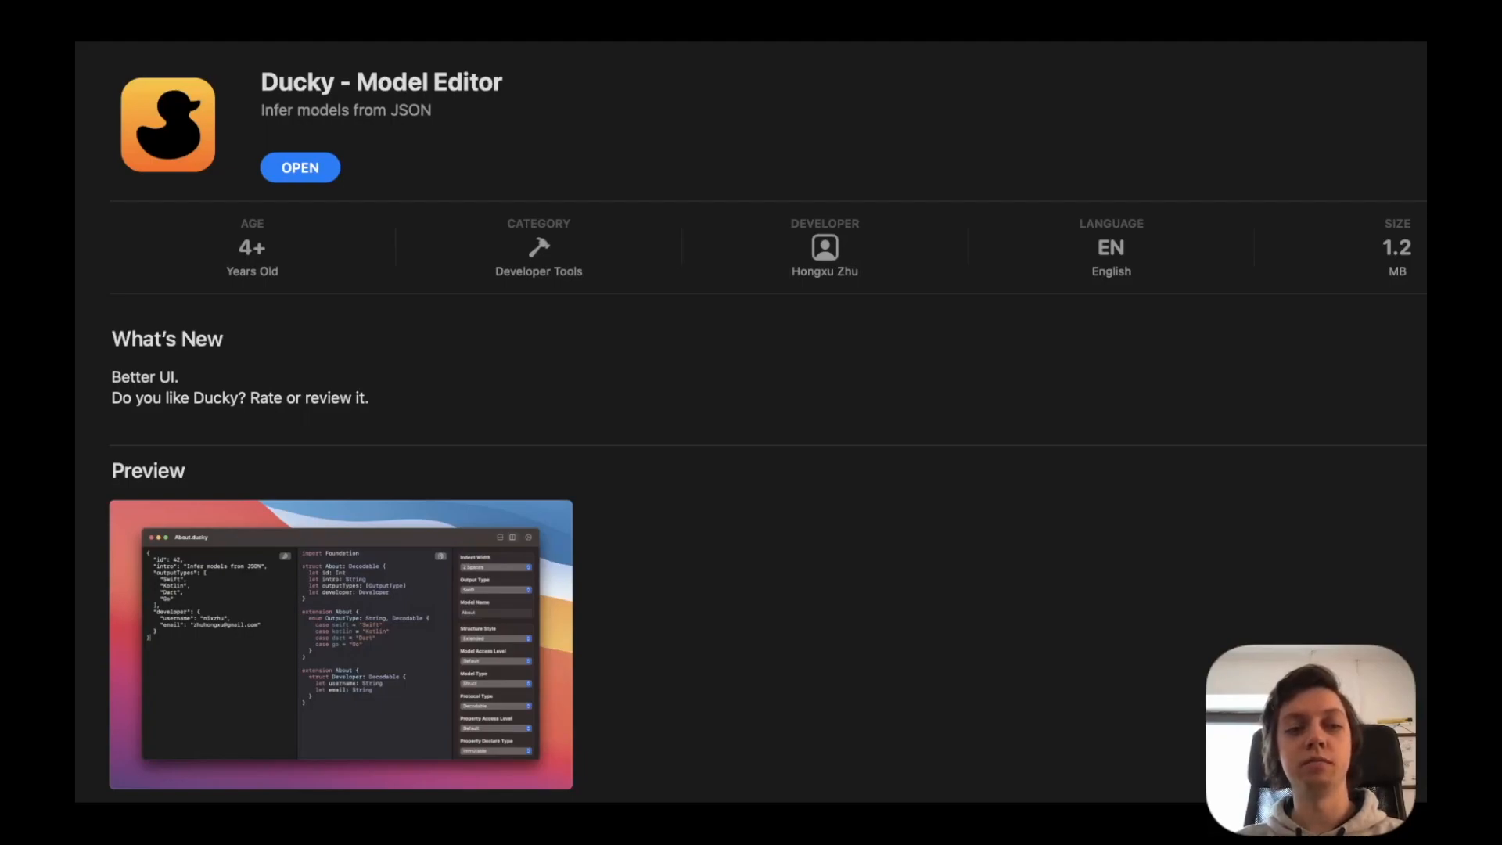
pyautogui.click(299, 167)
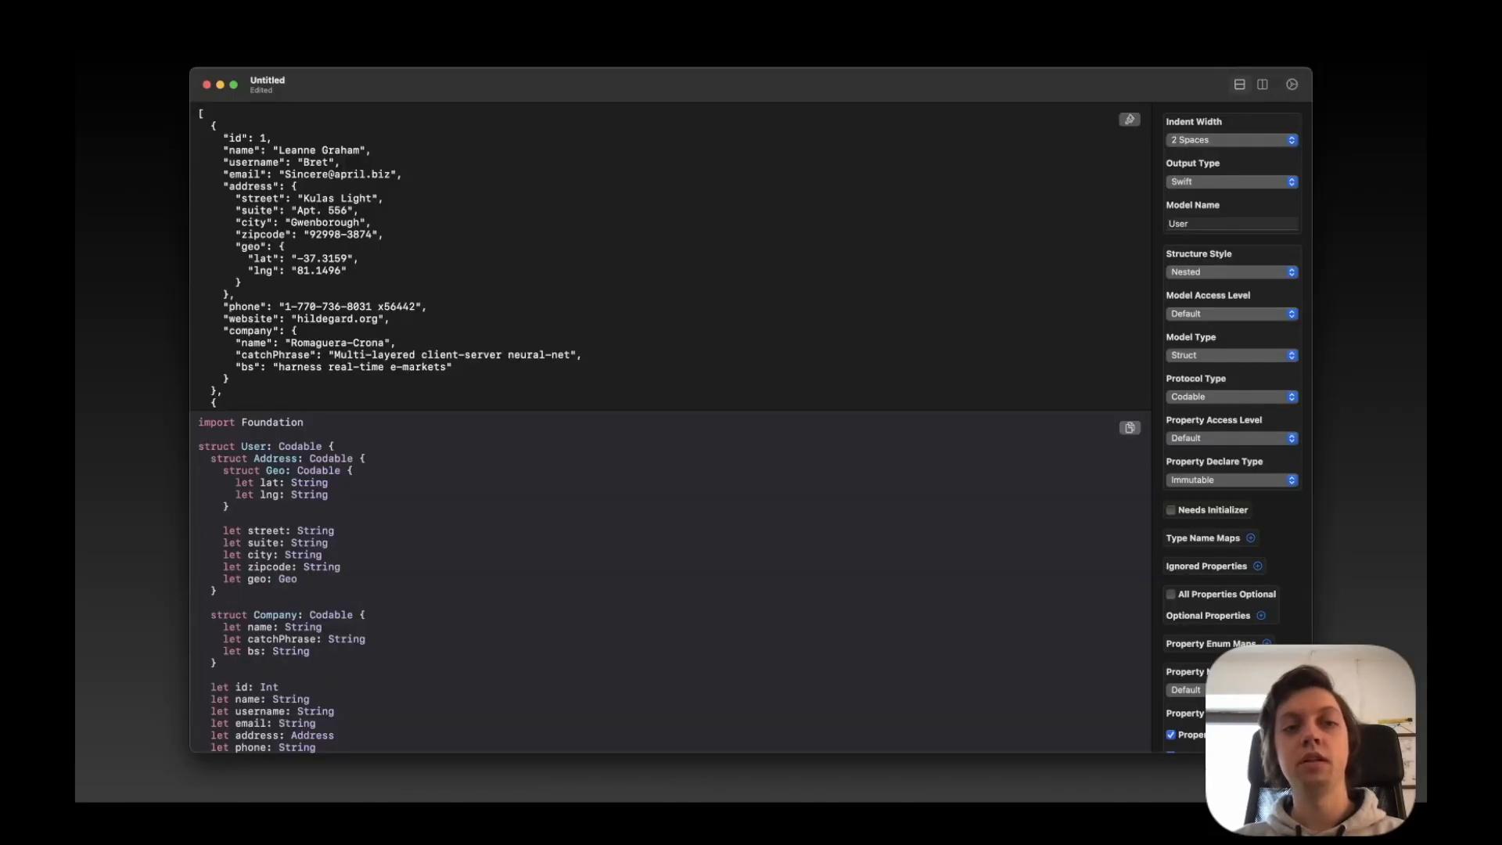